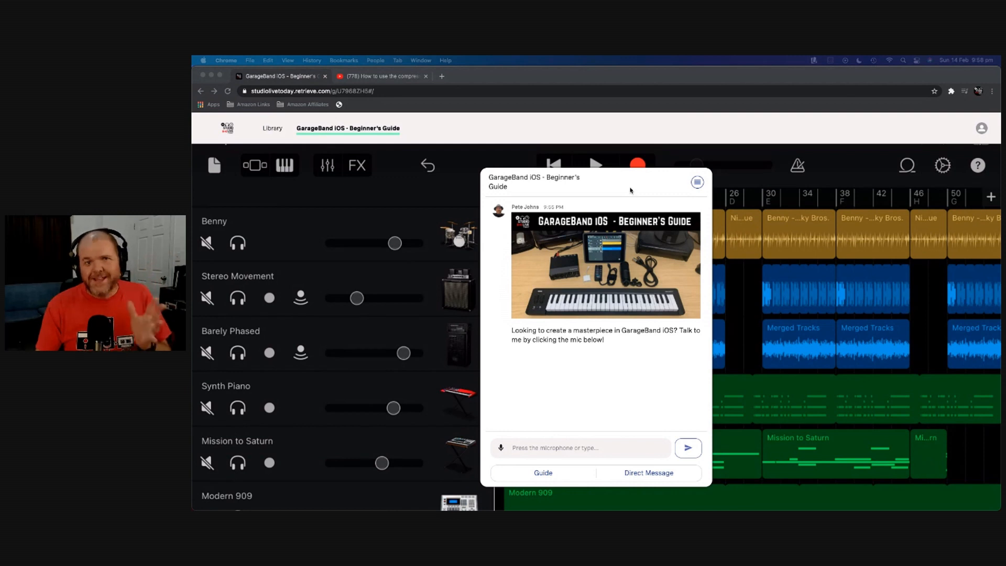
{"action": "mouse_move", "coordinate": [595, 232]}
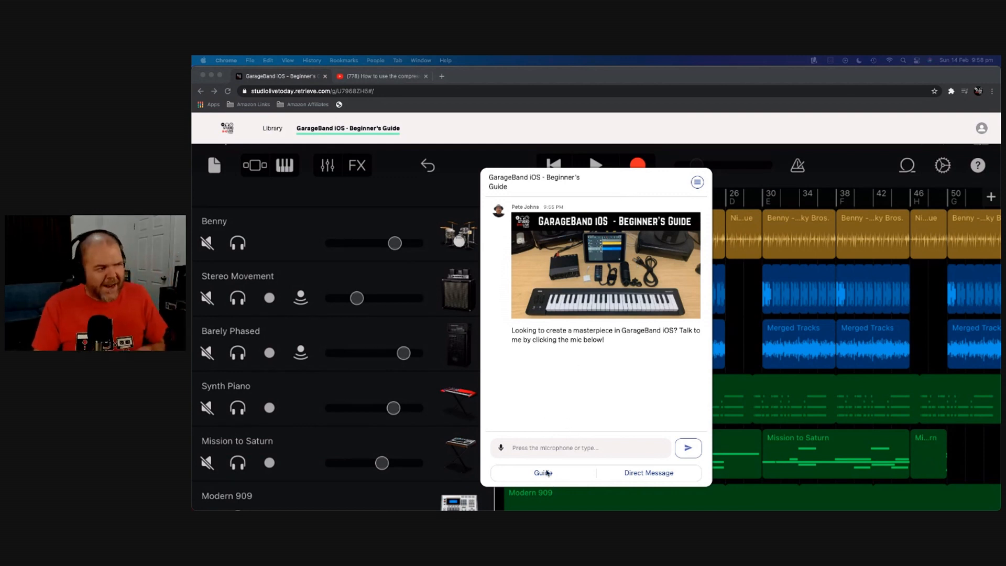
Step: Open the GarageBand course guide and scroll through its table of contents
{"action": "left_click", "coordinate": [543, 473]}
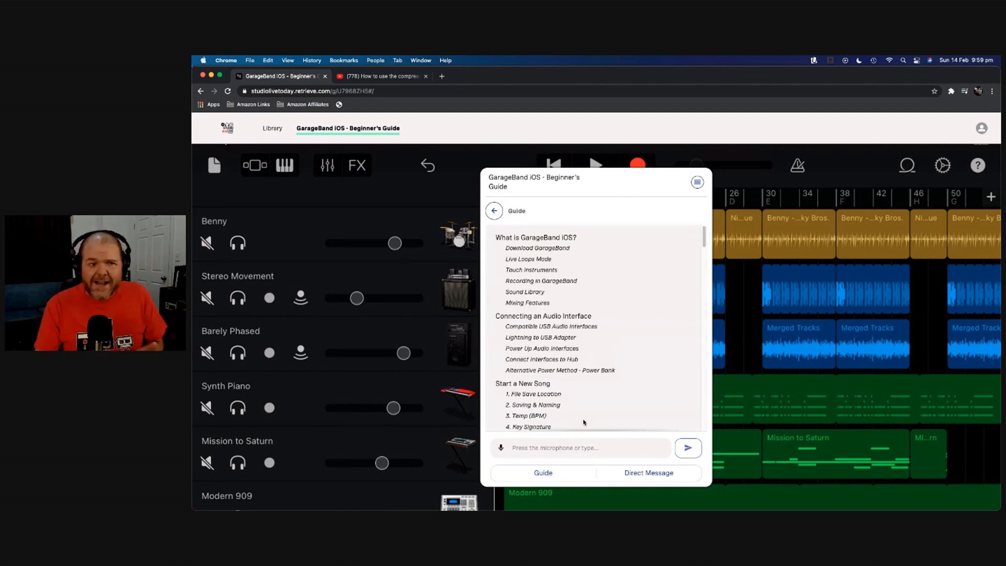
{"action": "scroll", "scroll_direction": "down", "scroll_amount": 3}
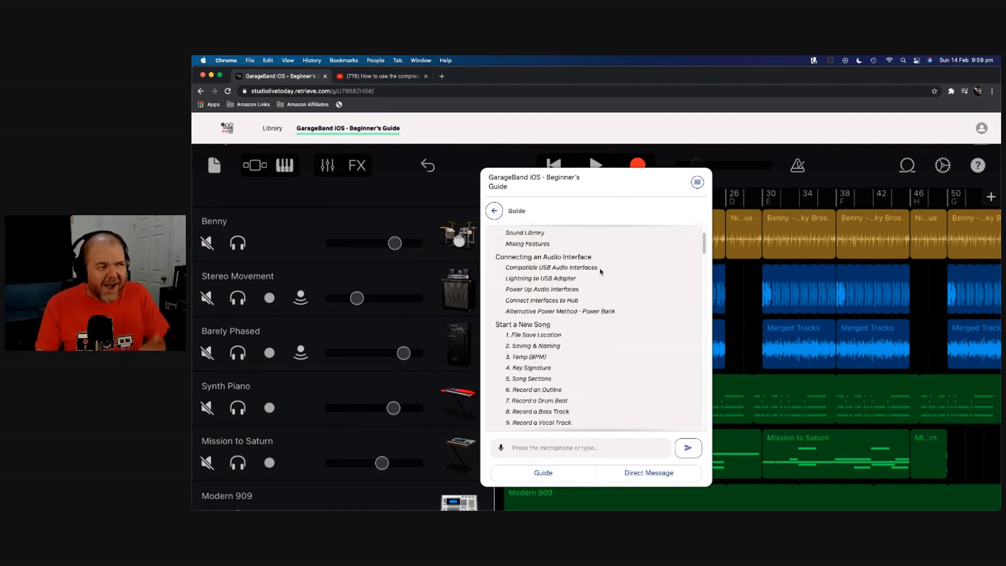
{"action": "scroll", "scroll_direction": "down", "scroll_amount": 3}
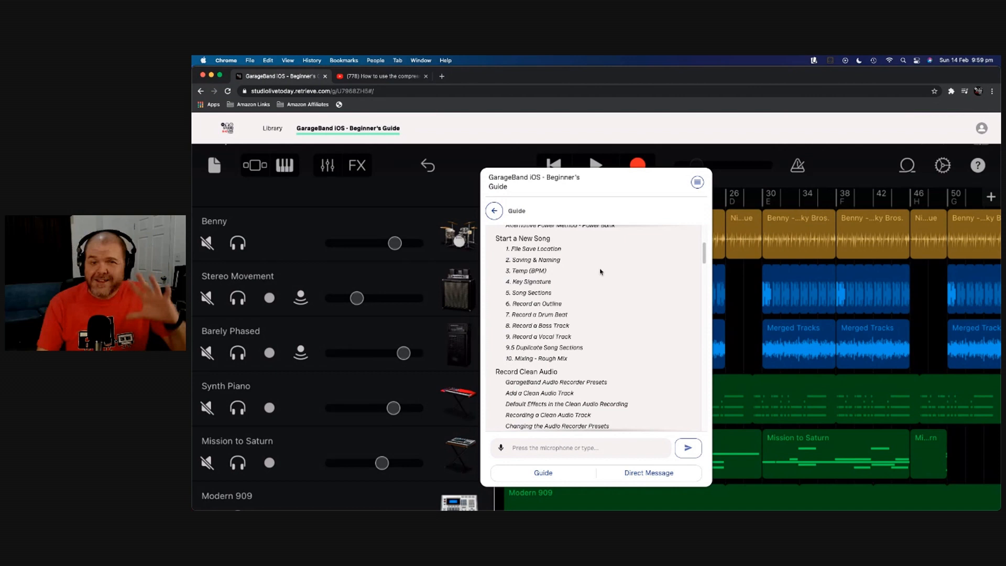
{"action": "scroll", "scroll_direction": "down", "scroll_amount": 3}
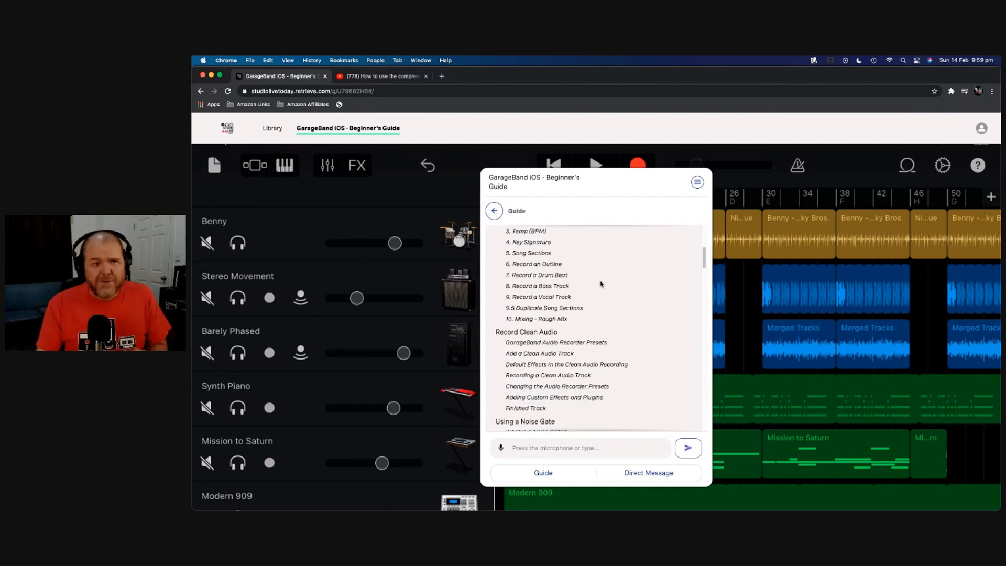
{"action": "scroll", "scroll_direction": "down", "scroll_amount": 3}
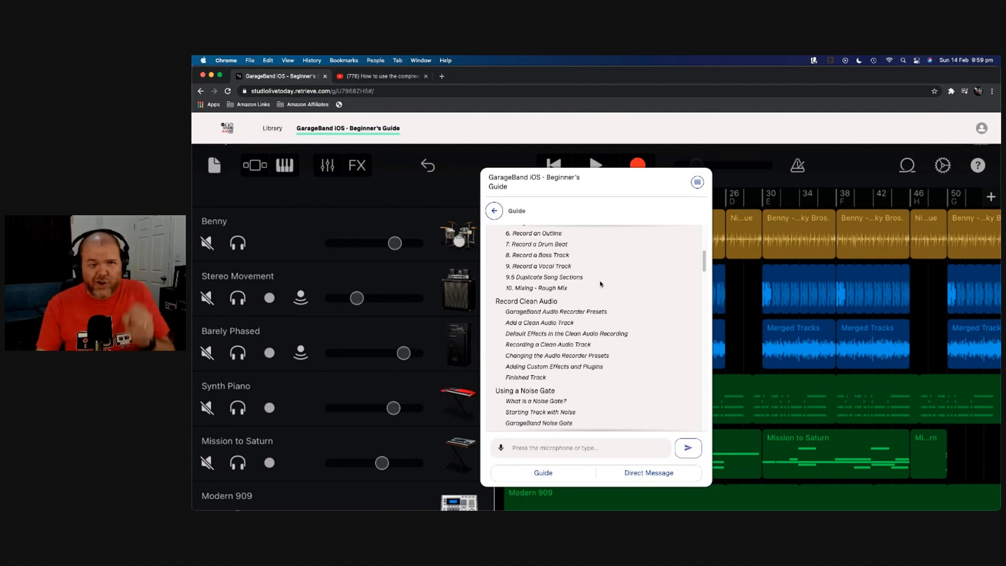
{"action": "scroll", "scroll_direction": "down", "scroll_amount": 3}
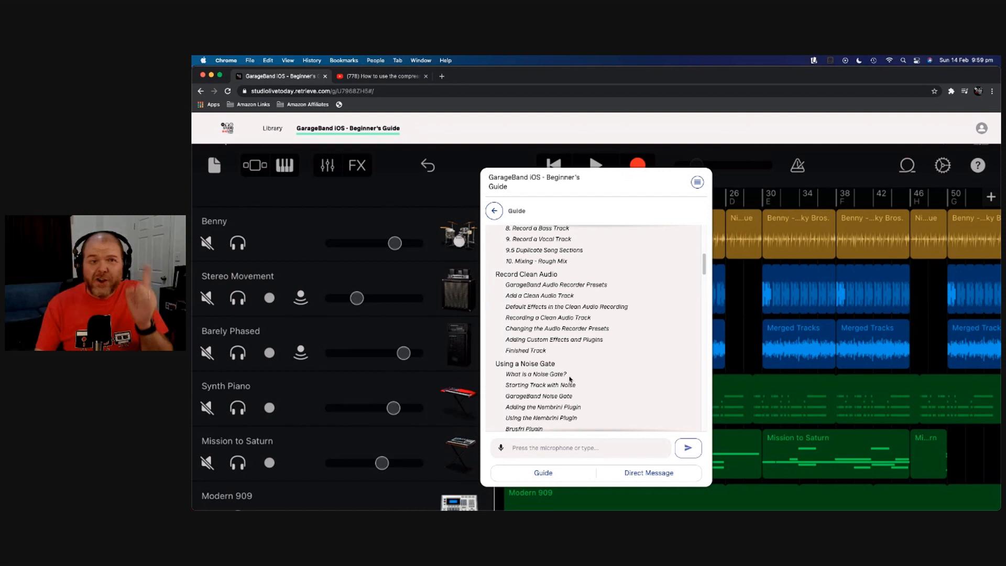
{"action": "scroll", "scroll_direction": "up", "scroll_amount": 3}
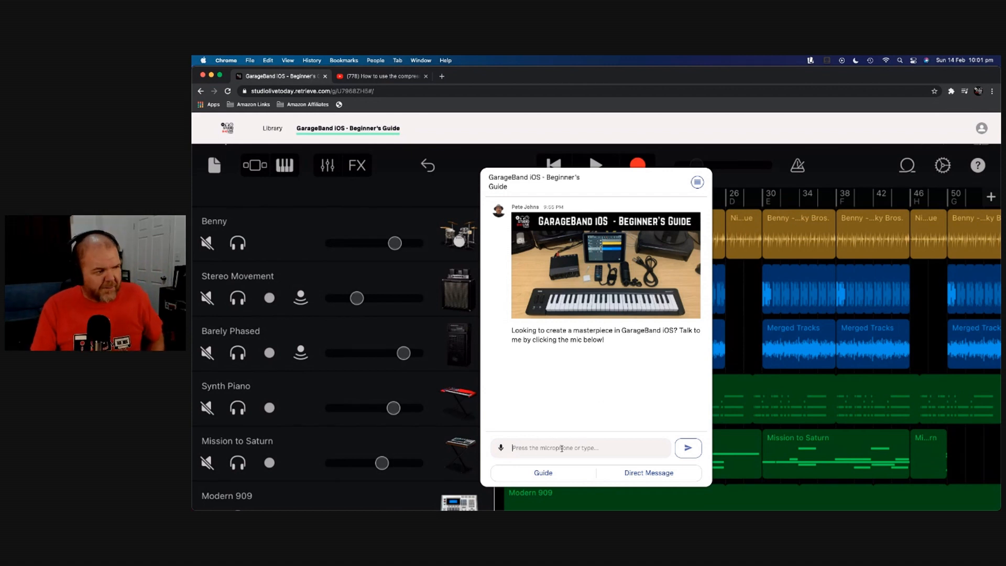
Step: Ask the course assistant "eq" to bring up the EQ lesson video
{"action": "type", "text": "eq"}
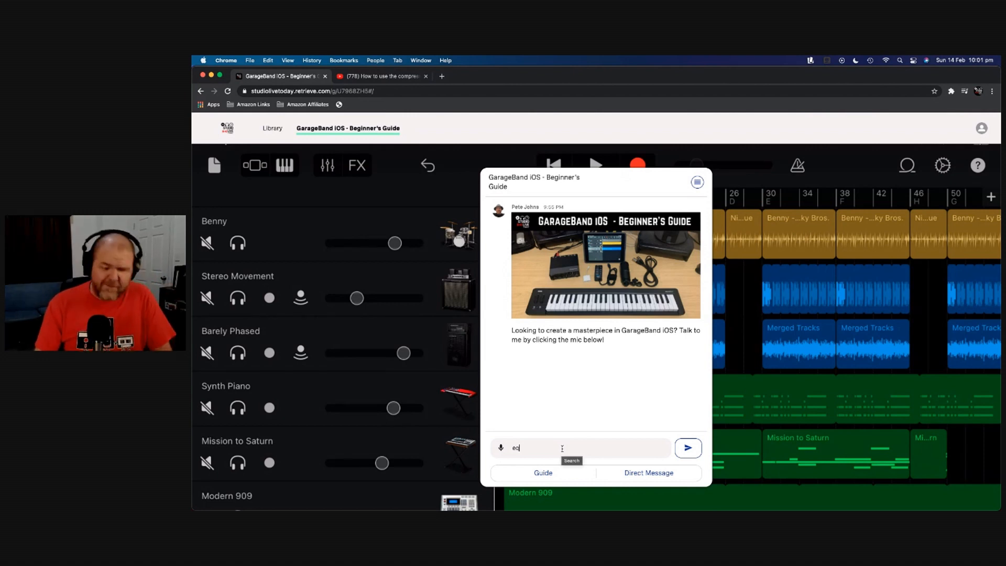
{"action": "left_click", "coordinate": [689, 448]}
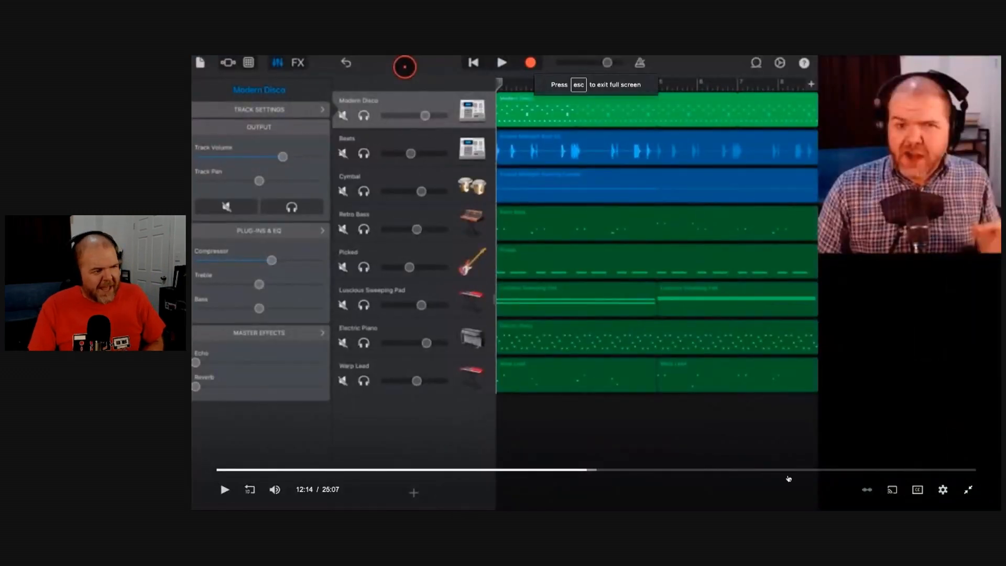
Step: Try English then Spanish subtitles, turn them off, and play the lesson
{"action": "left_click", "coordinate": [942, 490]}
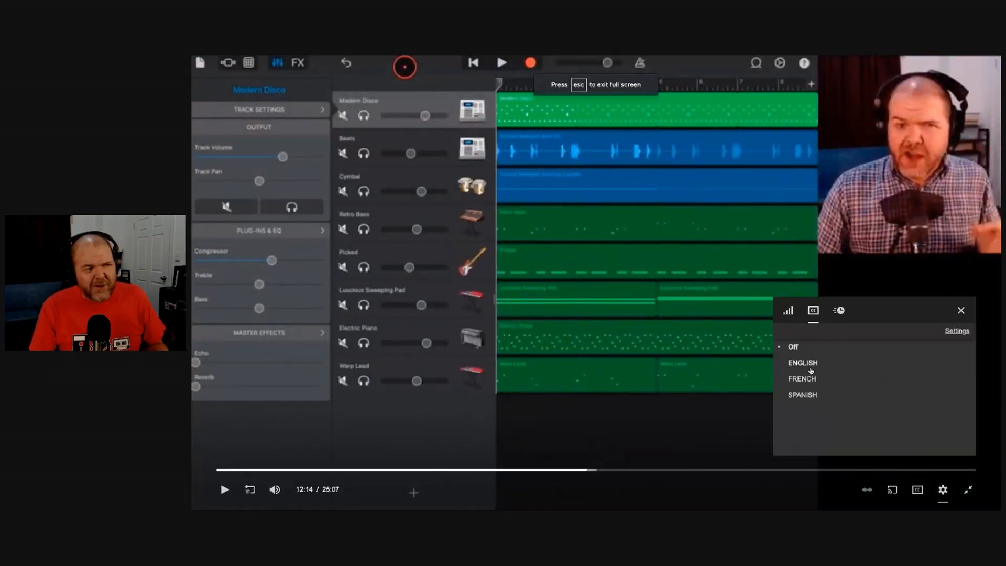
{"action": "left_click", "coordinate": [802, 362]}
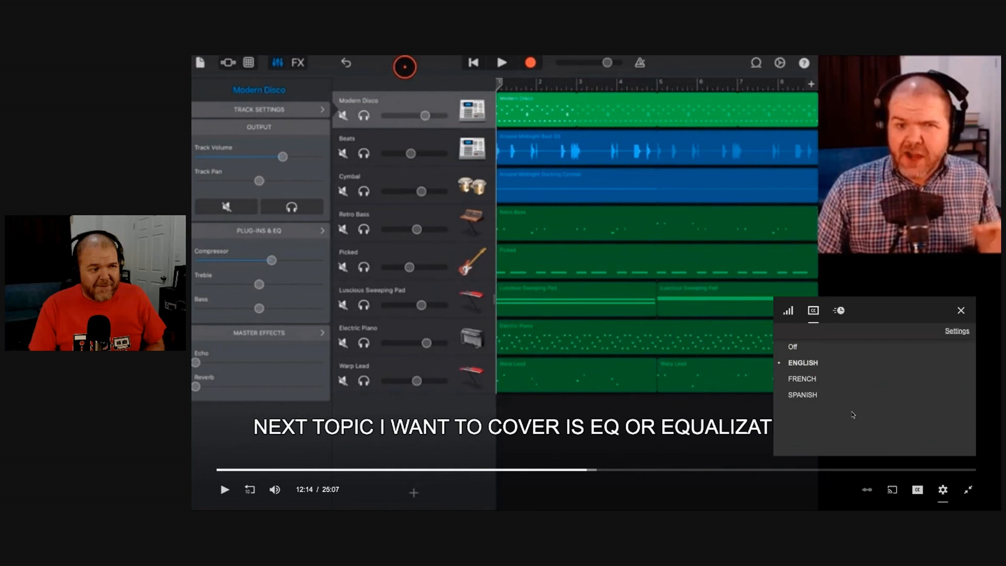
{"action": "left_click", "coordinate": [802, 379]}
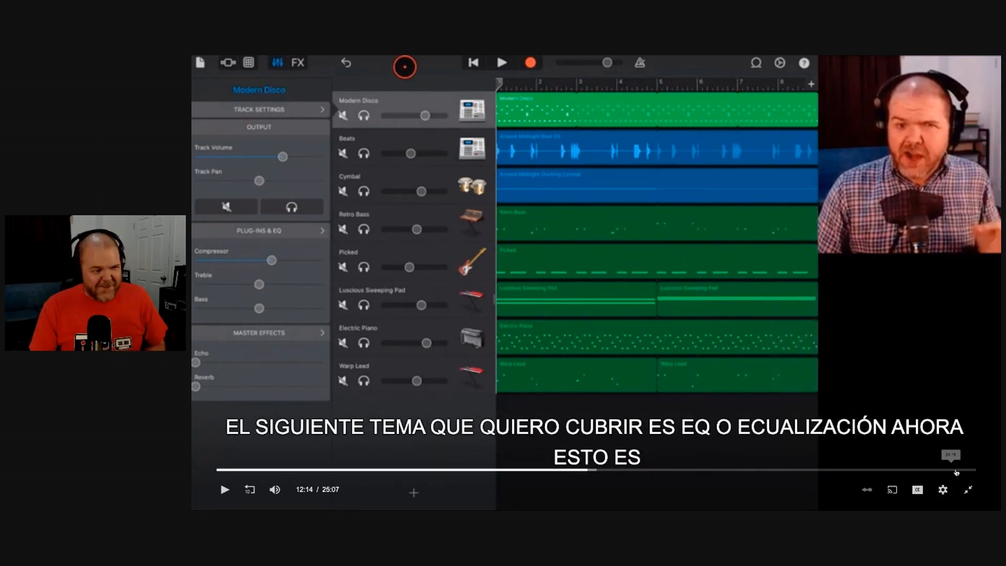
{"action": "left_click", "coordinate": [918, 490]}
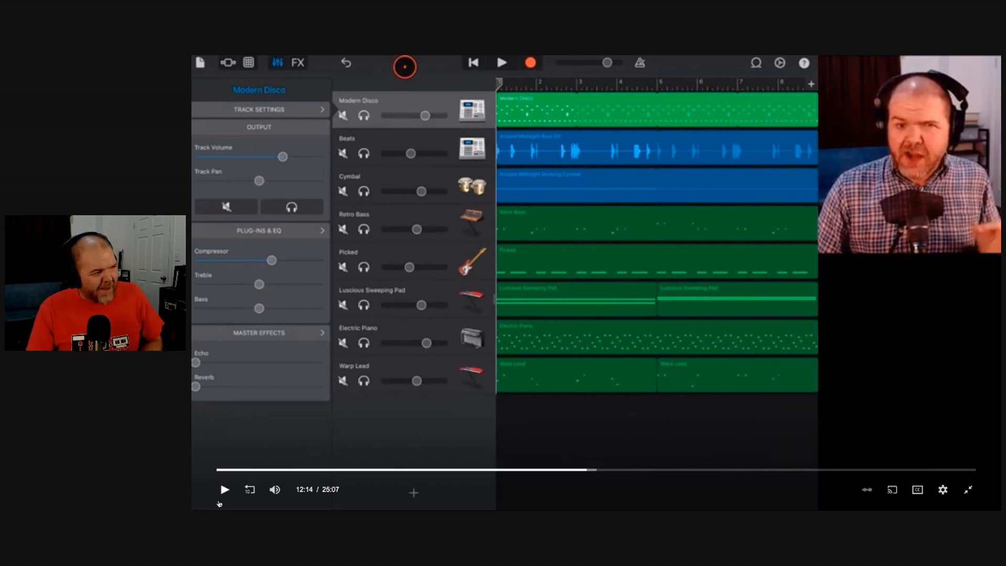
{"action": "mouse_move", "coordinate": [224, 490]}
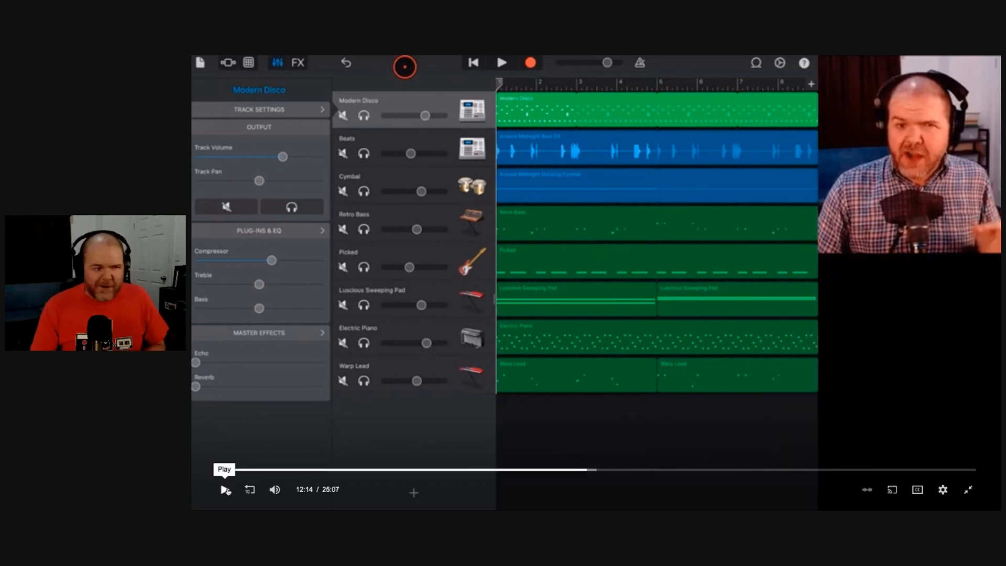
{"action": "left_click", "coordinate": [223, 490]}
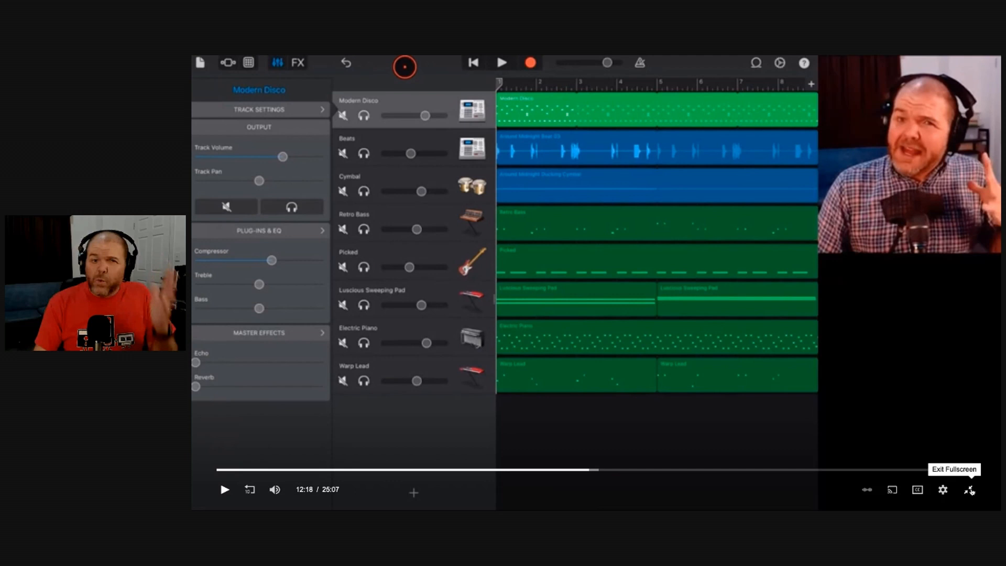
Step: Exit full screen so the EQ video returns to the assistant chat
{"action": "left_click", "coordinate": [968, 490]}
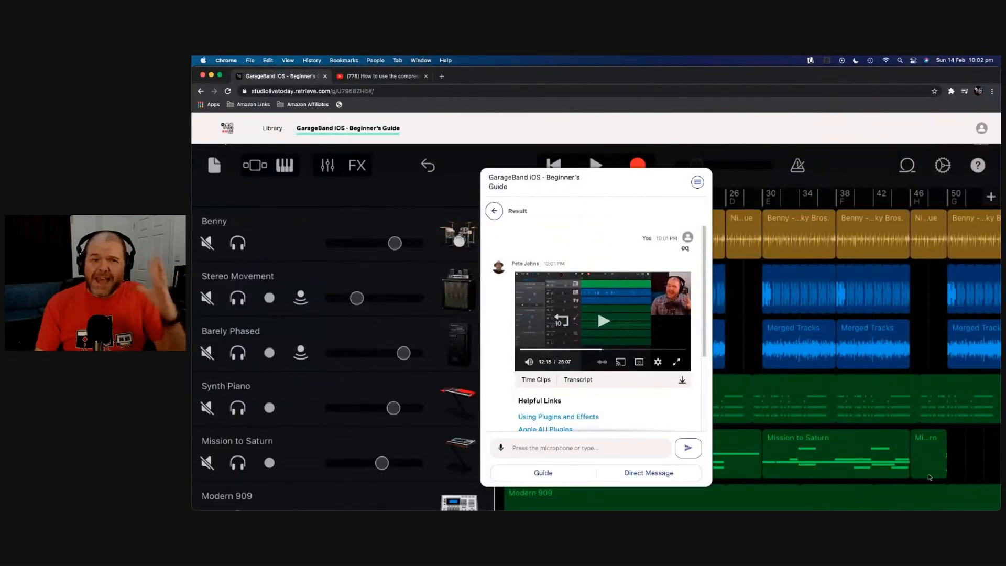
{"action": "mouse_move", "coordinate": [666, 328]}
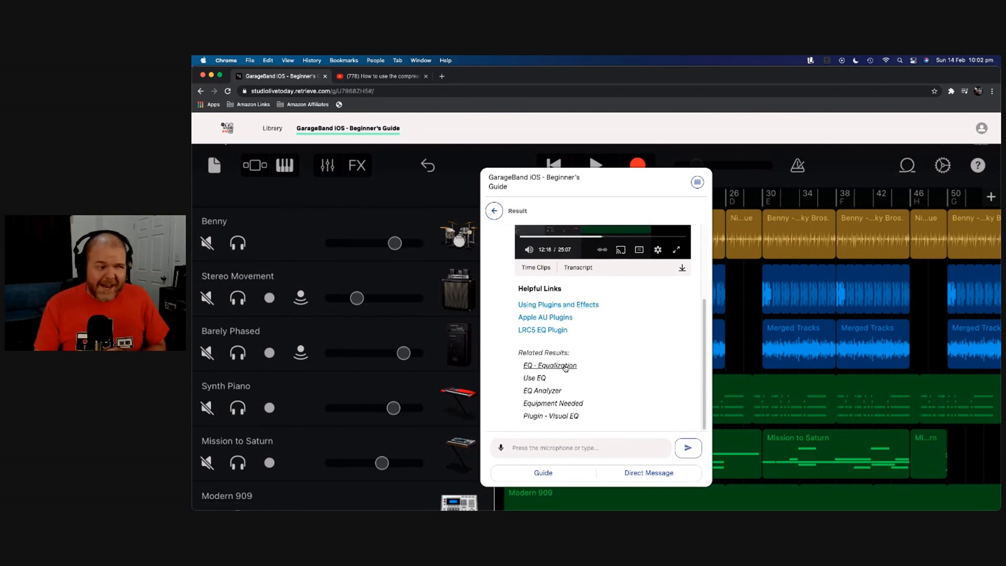
{"action": "mouse_move", "coordinate": [553, 409]}
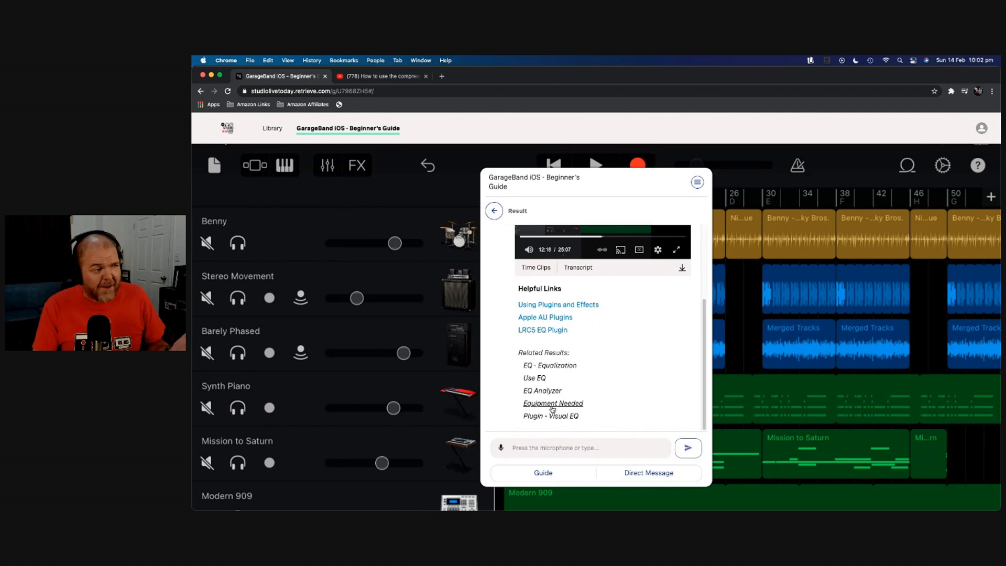
{"action": "mouse_move", "coordinate": [561, 420]}
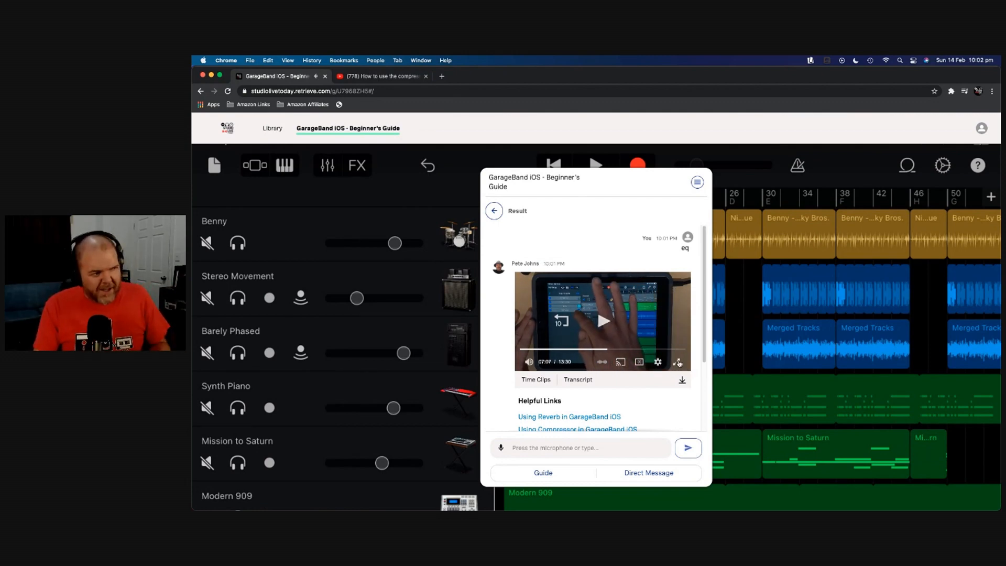
Step: Browse the lesson's time clips, then view its transcript with the EQ passage
{"action": "left_click", "coordinate": [677, 362]}
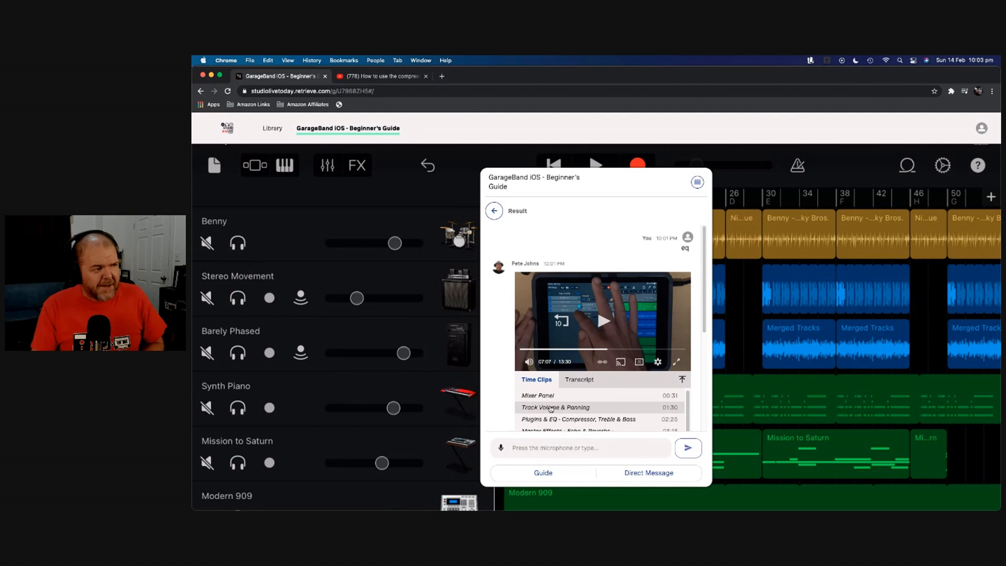
{"action": "scroll", "scroll_direction": "down", "scroll_amount": 3}
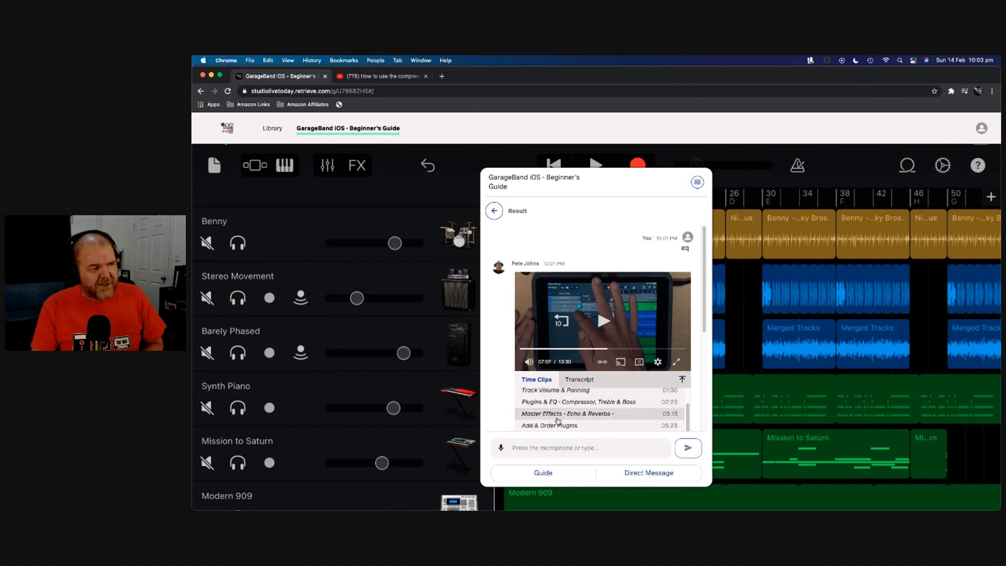
{"action": "left_click", "coordinate": [579, 379]}
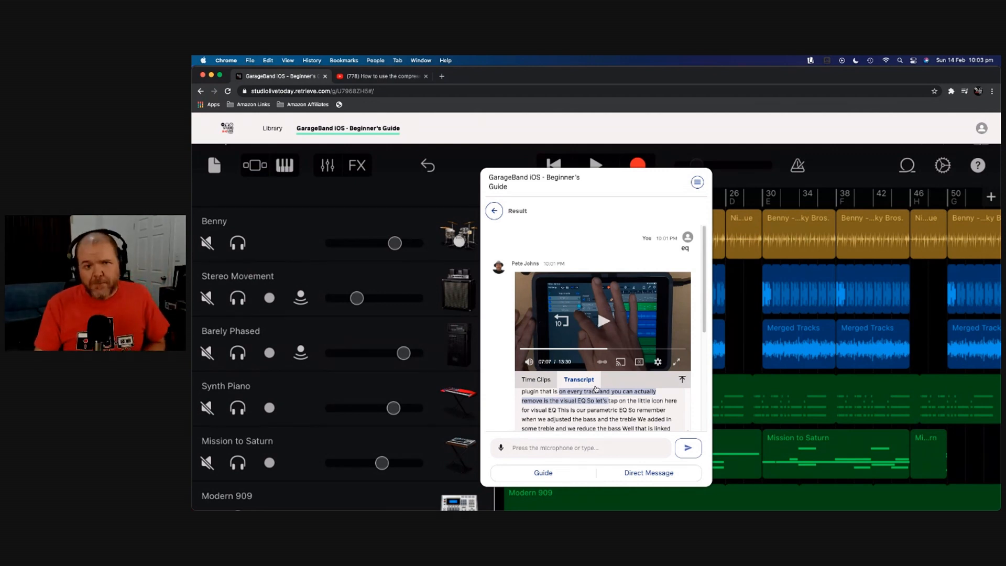
{"action": "left_click", "coordinate": [500, 448]}
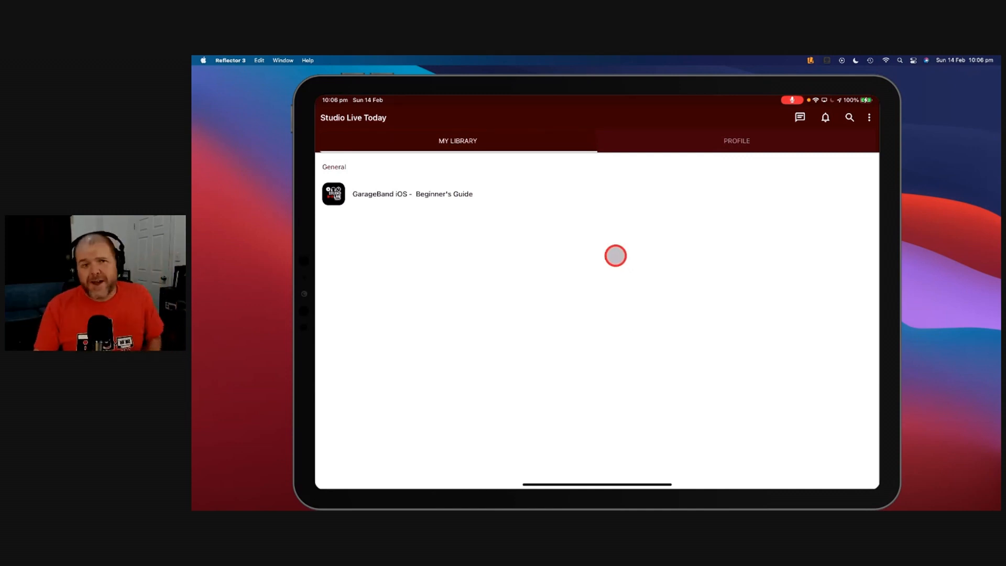
Step: Open the GarageBand course from My Library and choose 'What is GarageBand iOS?'
{"action": "left_click", "coordinate": [413, 194]}
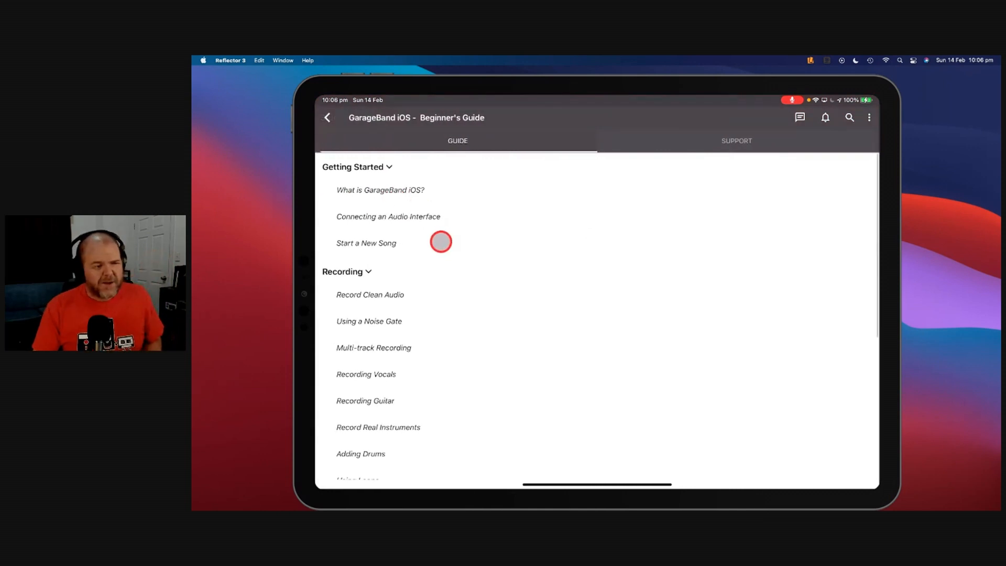
{"action": "scroll", "scroll_direction": "down", "scroll_amount": 3}
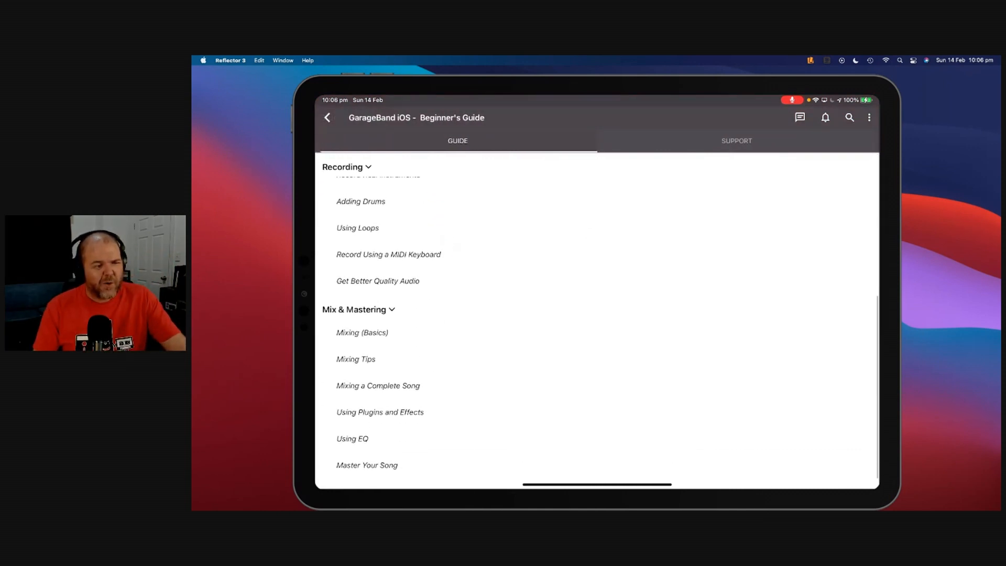
{"action": "left_click", "coordinate": [395, 191]}
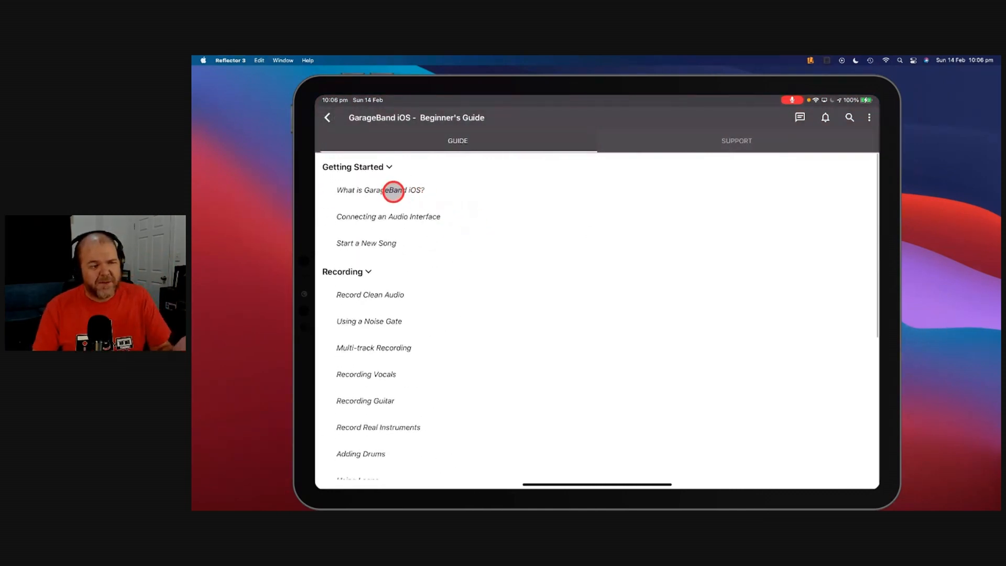
{"action": "left_click", "coordinate": [394, 190]}
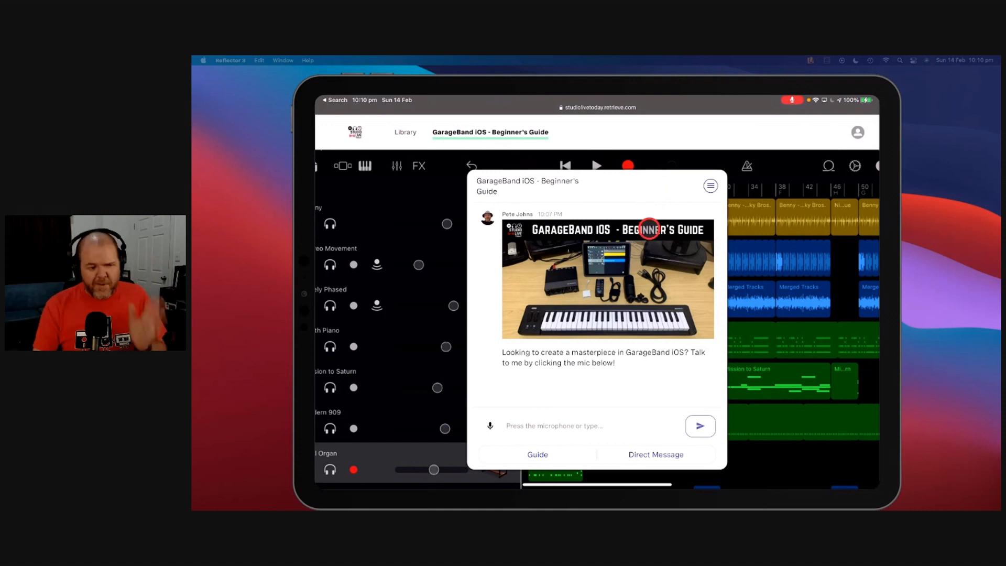
Step: Tap the welcome image to show the $10 guide offer with PayPal
{"action": "left_click", "coordinate": [537, 455]}
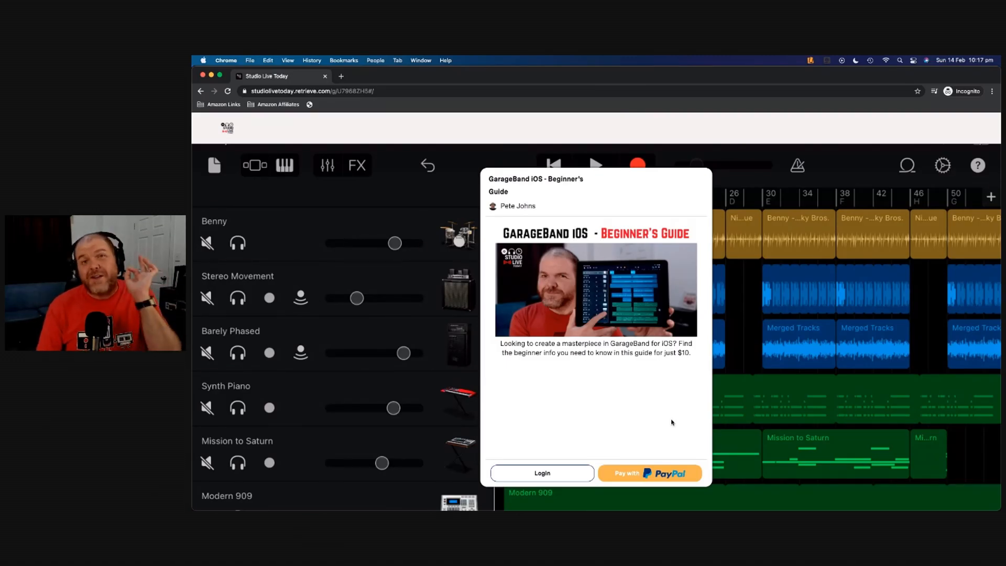
{"action": "mouse_move", "coordinate": [661, 424]}
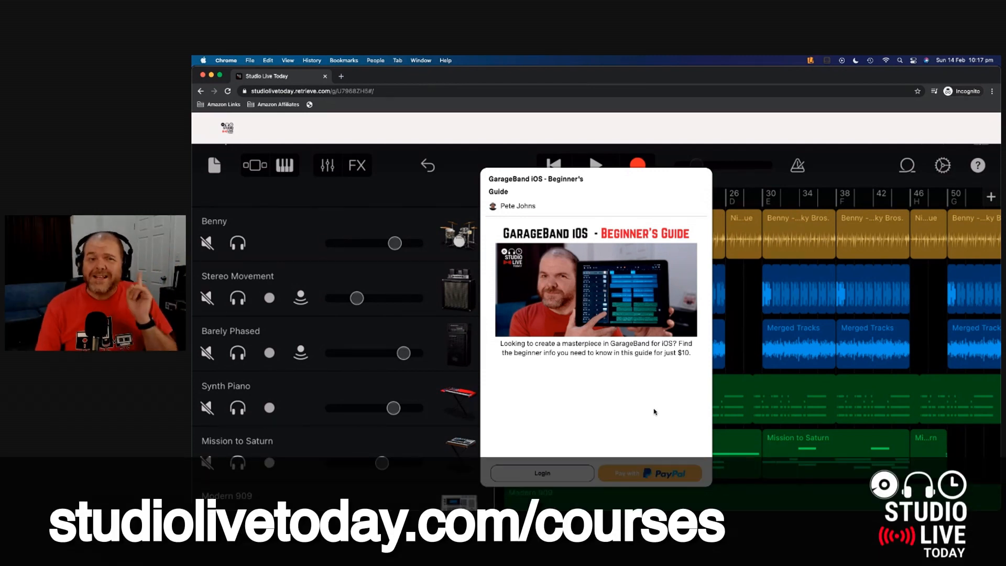
{"action": "mouse_move", "coordinate": [664, 440]}
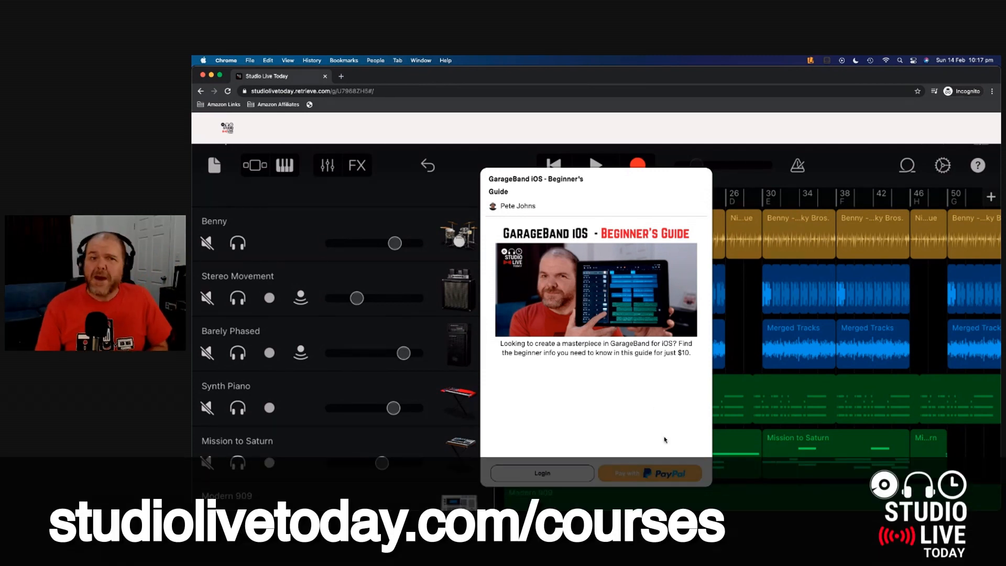